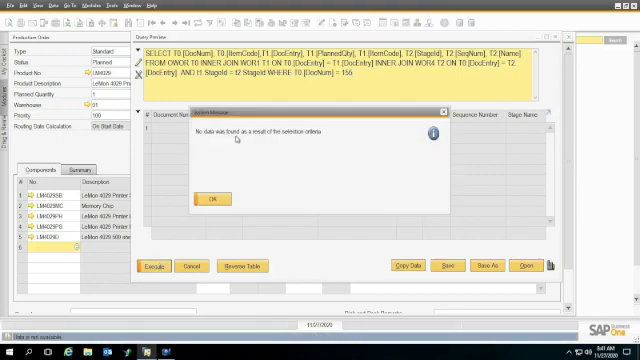
Step: Dismiss the 'No data was found' message to return to the query editor
click(212, 200)
text(5)
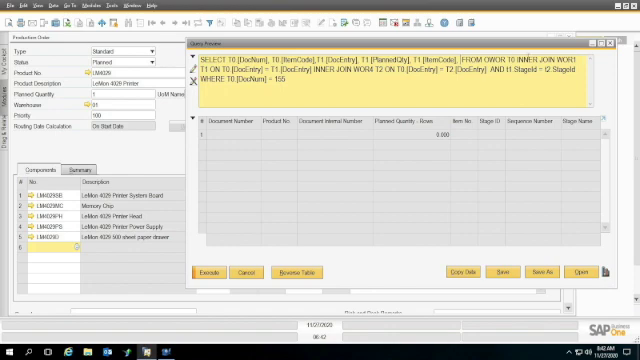
Step: Select a word in the query text to begin adding the ORSC join and DocNum = 156 filter
double_click(324, 72)
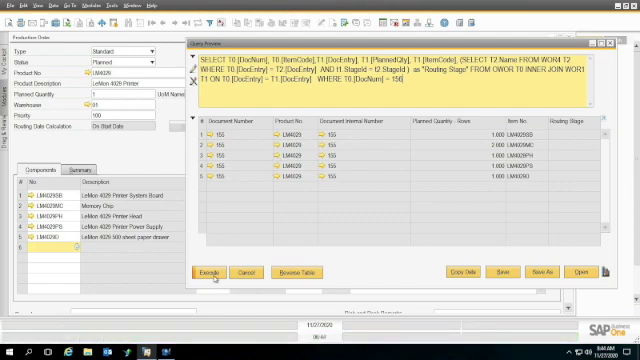
Step: Execute the revised query so order 156's components show their routing stage names
click(206, 272)
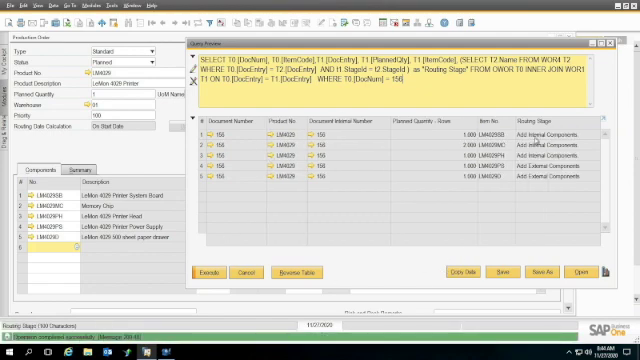